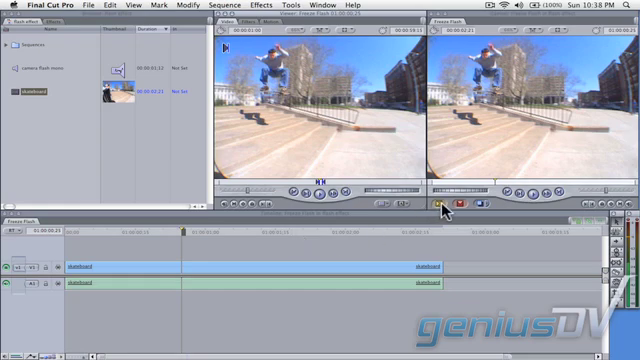
# Insert a one-second freeze frame of the skater mid-jump and copy it onto V2
pyautogui.click(437, 204)
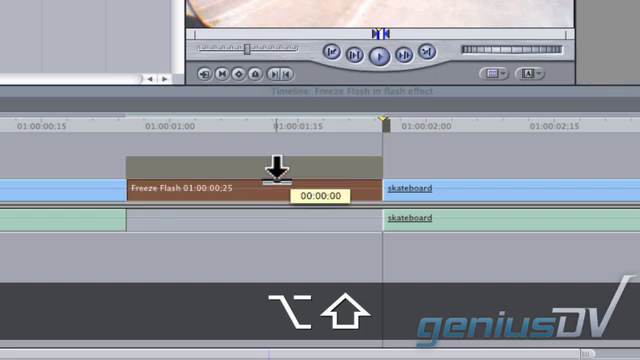
# Send the V2 freeze frame to a Motion project named Freeze Flash saved on the Desktop
pyautogui.rightClick(280, 180)
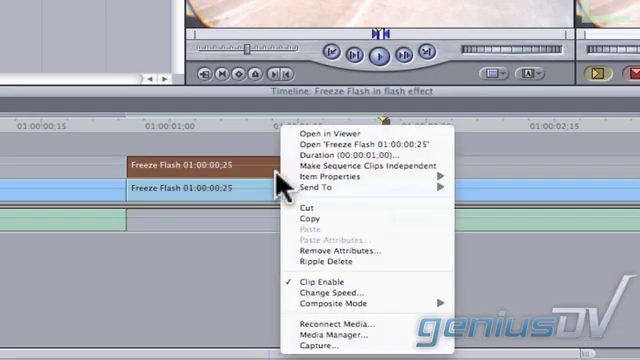
pyautogui.moveTo(322, 188)
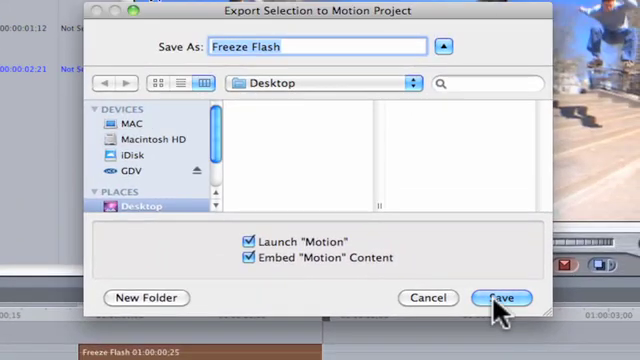
pyautogui.click(497, 298)
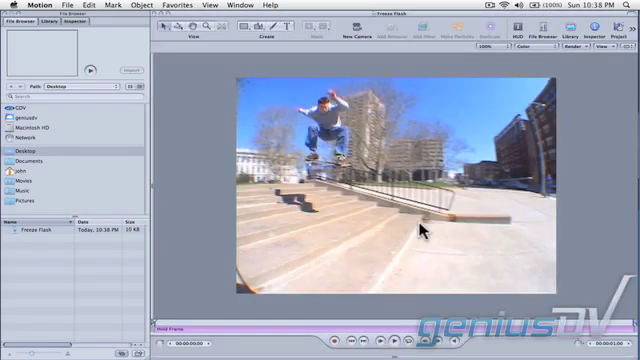
# Zoom in on the skater so a Bezier mask can be traced around the body
pyautogui.press('cmd+=')
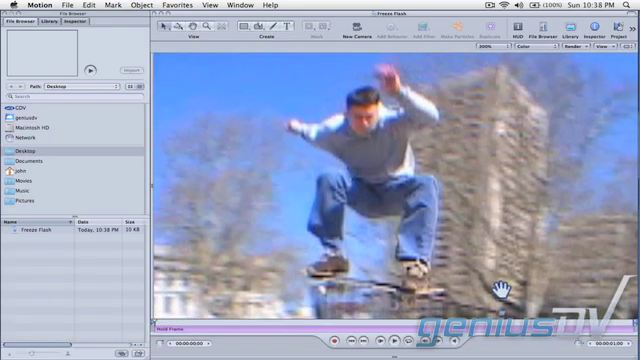
pyautogui.moveTo(408, 240)
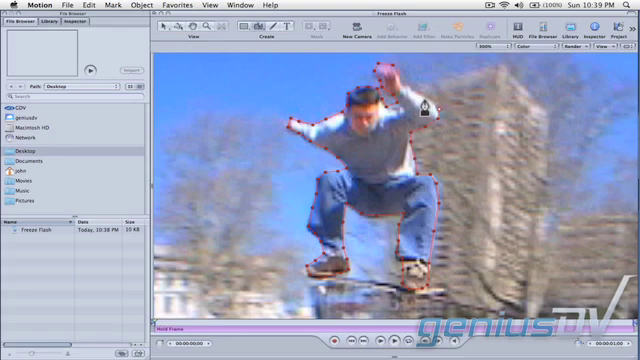
# Check the Bezier mask in the Layers tab and save the Freeze Flash project
pyautogui.press('cmd+4')
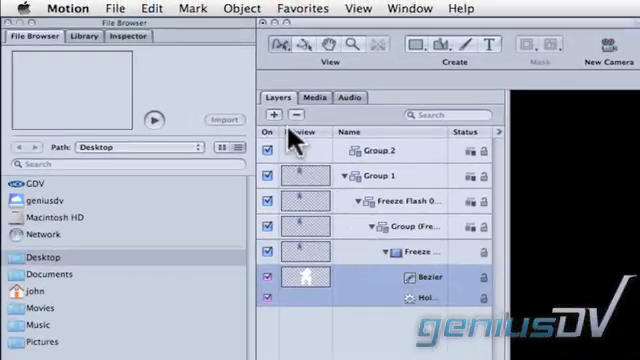
pyautogui.click(114, 8)
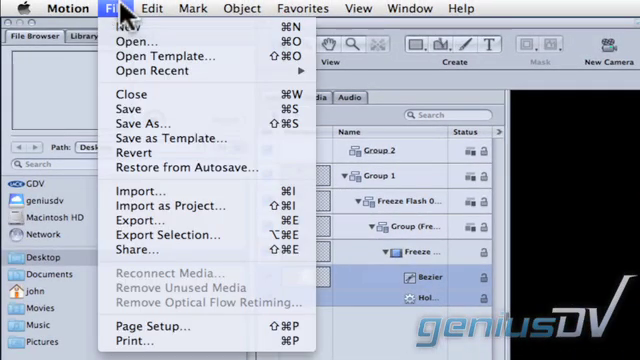
pyautogui.click(98, 9)
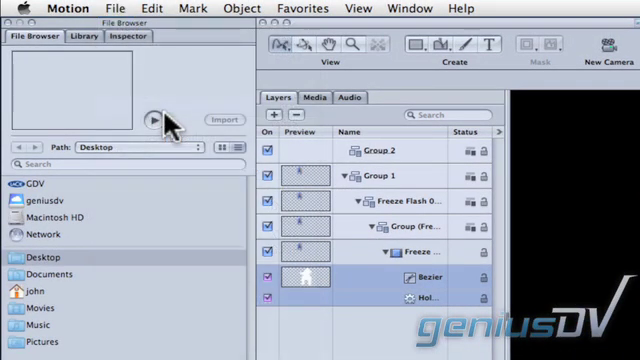
# Hide Motion so Final Cut Pro shows Freeze Flash.motn with the masked skater on V2
pyautogui.press('cmd+h')
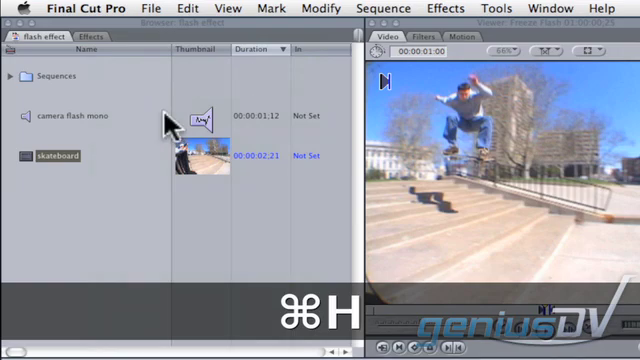
pyautogui.moveTo(219, 188)
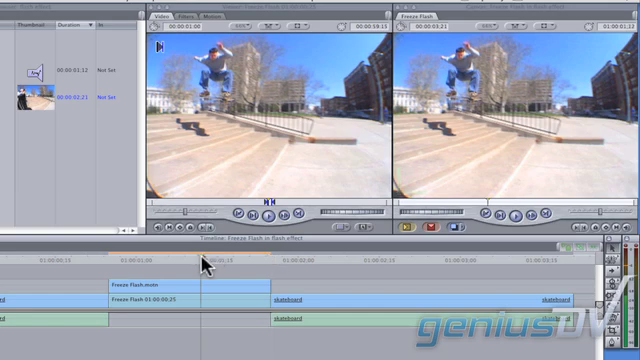
pyautogui.moveTo(122, 287)
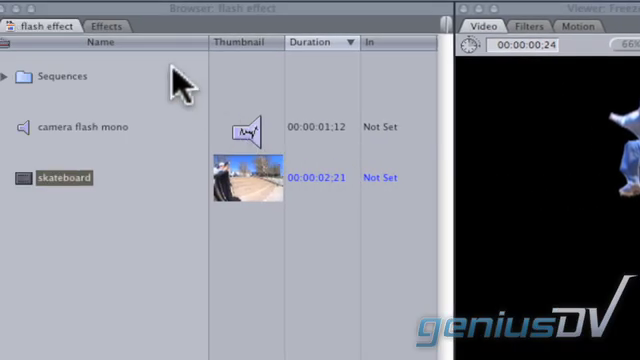
# Select the camera flash mono clip to lay under the flash transitions on A2
pyautogui.click(90, 22)
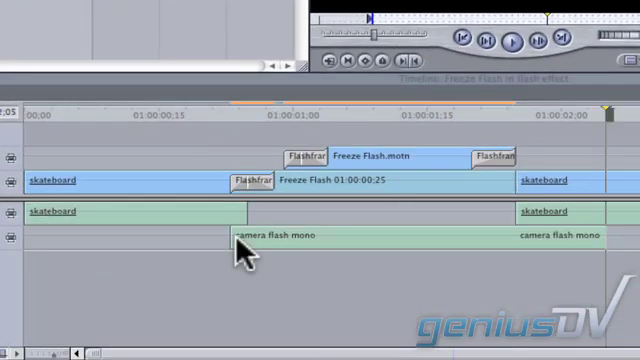
pyautogui.moveTo(300, 258)
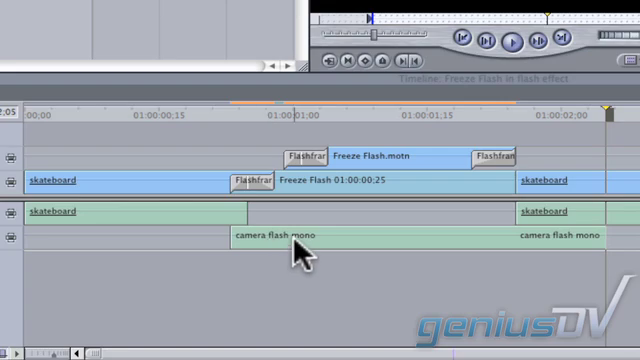